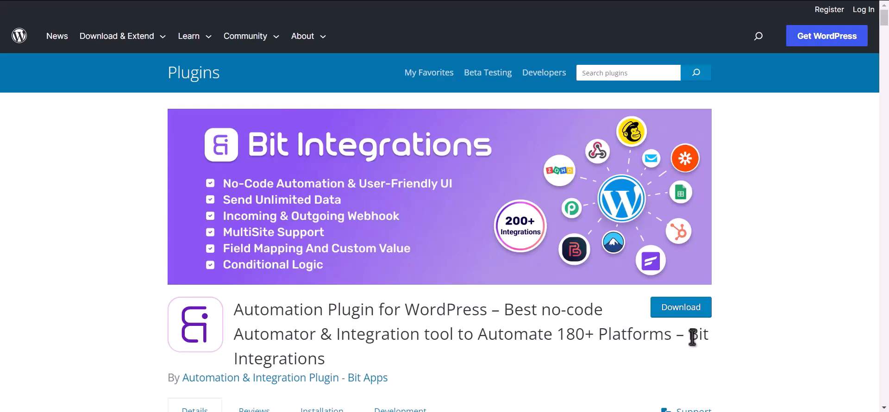
- Leave the WordPress.org plugin page for the site's Bit Integrations admin screen
{"action": "double_click", "coordinate": [700, 334]}
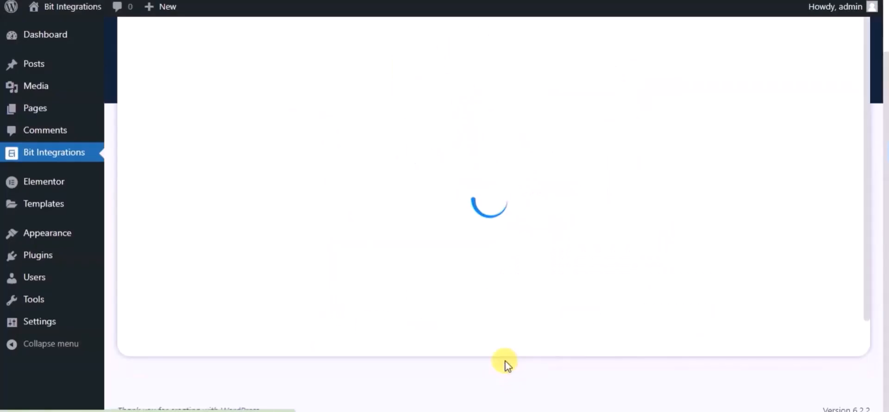
- Set Elementor's Contact Form as the integration trigger and continue to actions
{"action": "type", "text": "ele"}
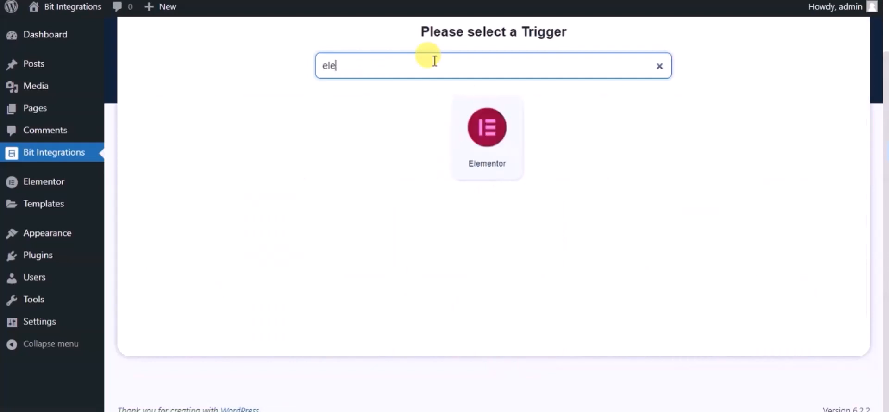
{"action": "left_click", "coordinate": [486, 136]}
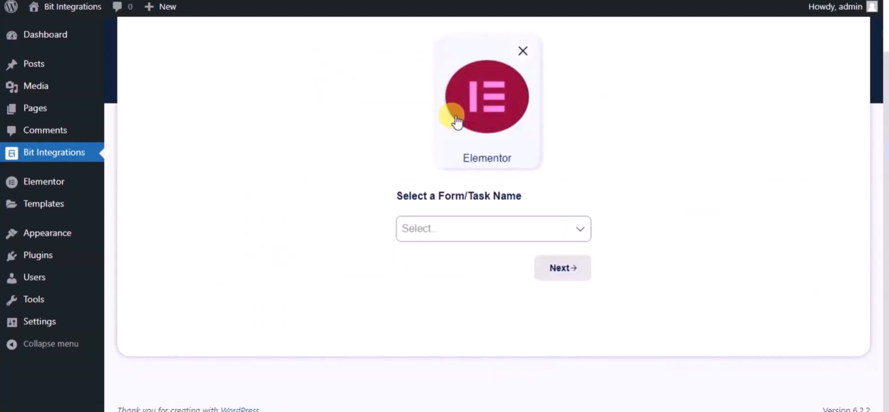
{"action": "left_click", "coordinate": [492, 229]}
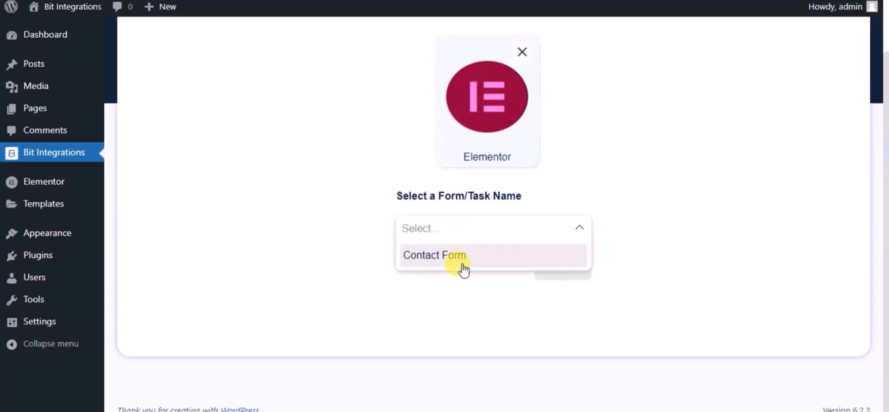
{"action": "left_click", "coordinate": [435, 254]}
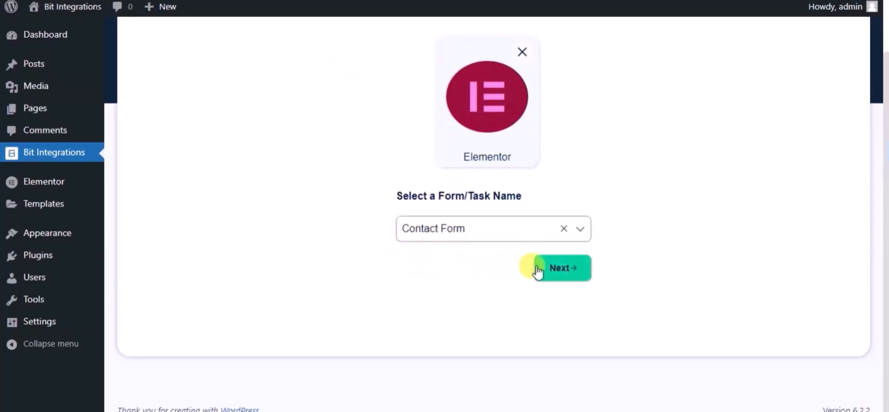
{"action": "left_click", "coordinate": [555, 268]}
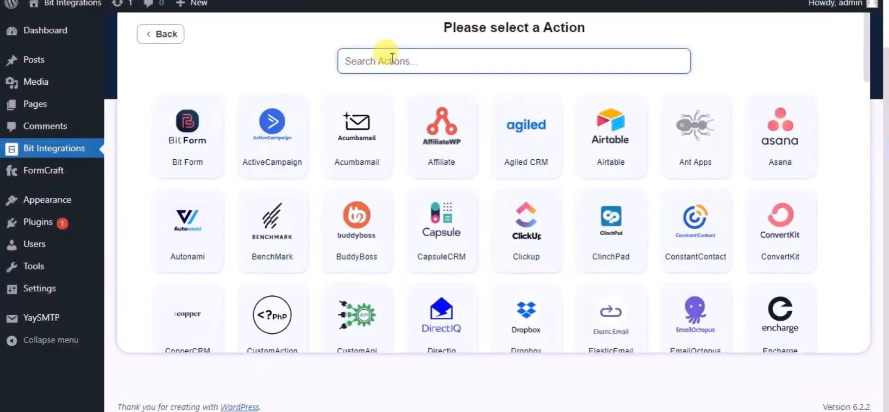
- Search actions for 'send' and choose SendGrid as the action
{"action": "type", "text": "send"}
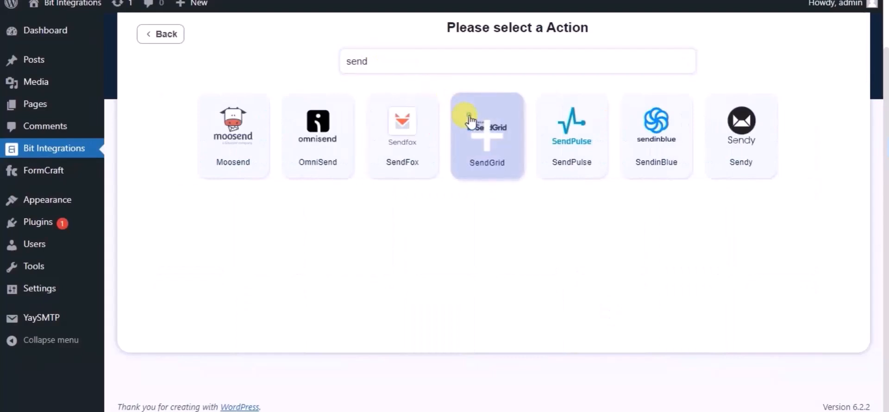
{"action": "left_click", "coordinate": [486, 137]}
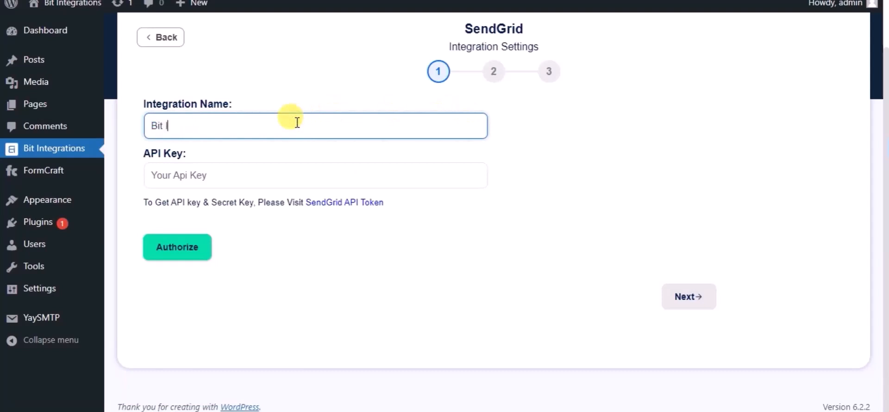
- Name the integration 'Bit Integrations' and follow the SendGrid API Token link
{"action": "type", "text": "Inter"}
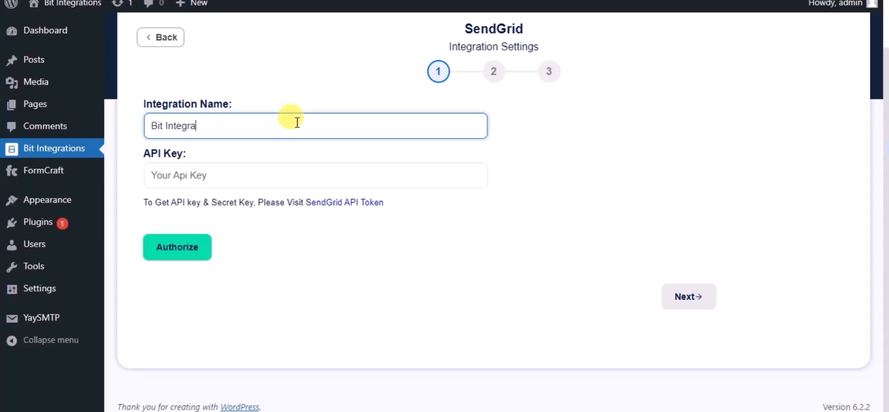
{"action": "type", "text": "tions"}
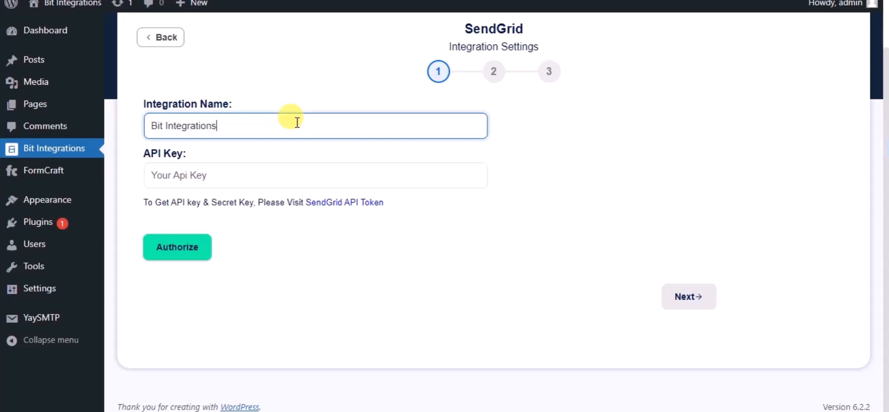
{"action": "mouse_move", "coordinate": [322, 212]}
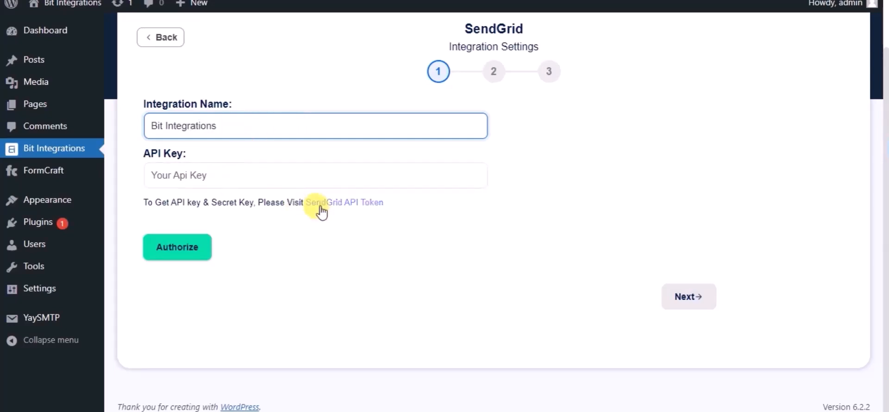
{"action": "left_click", "coordinate": [345, 203]}
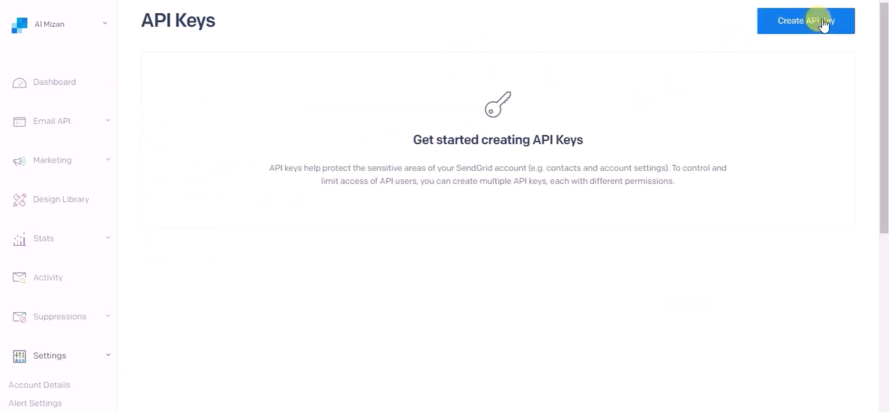
- Create a full-access SendGrid API key named 'Bit Integrations', copy it and return to the integration
{"action": "left_click", "coordinate": [805, 22]}
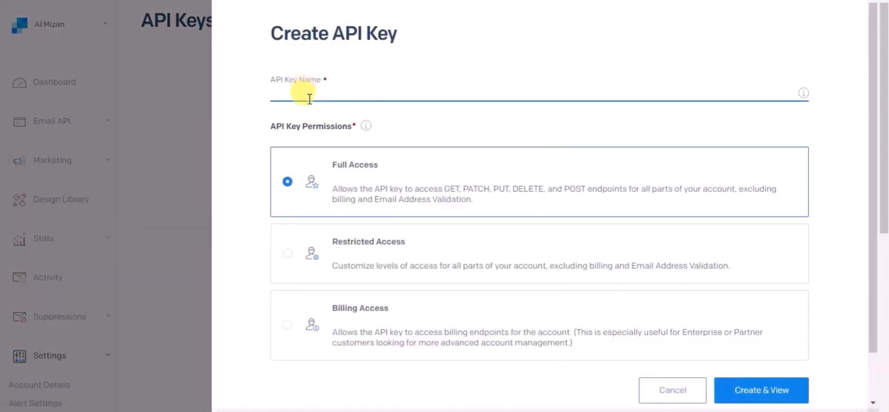
{"action": "type", "text": "Bit"}
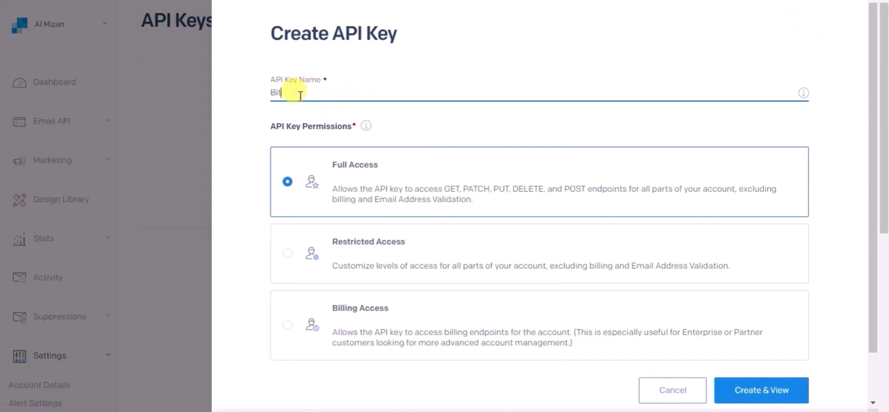
{"action": "type", "text": "Inte"}
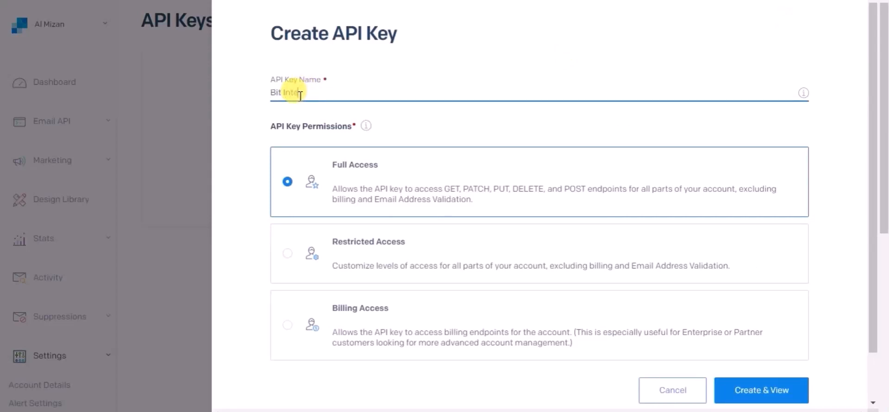
{"action": "type", "text": "grat"}
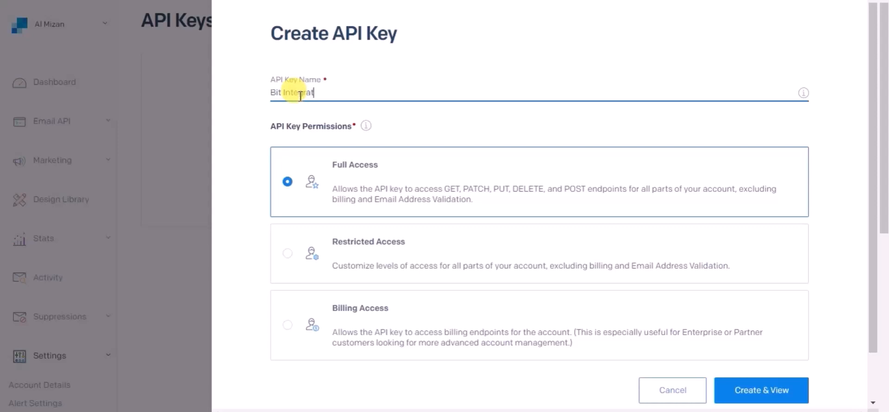
{"action": "type", "text": "ions"}
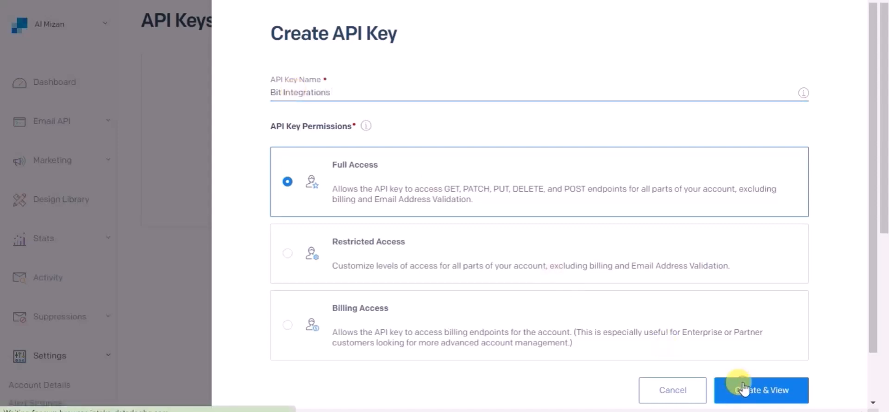
{"action": "left_click", "coordinate": [760, 390]}
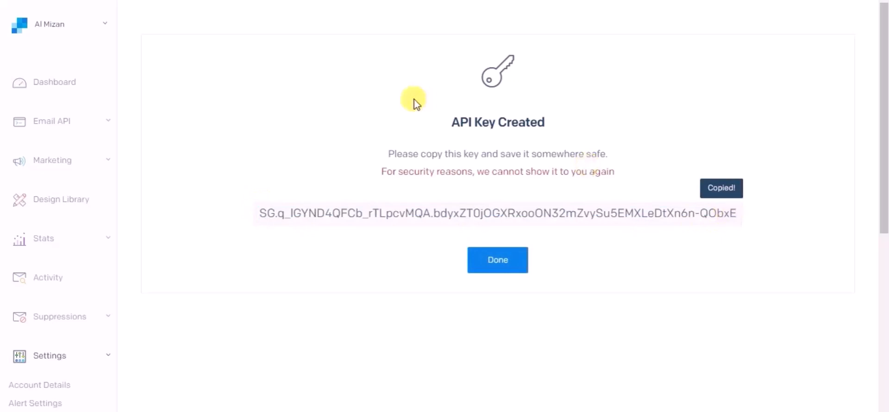
{"action": "left_click", "coordinate": [497, 260]}
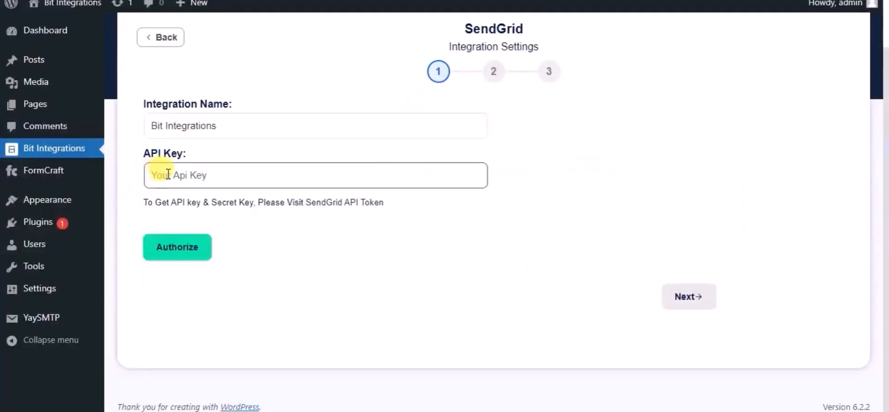
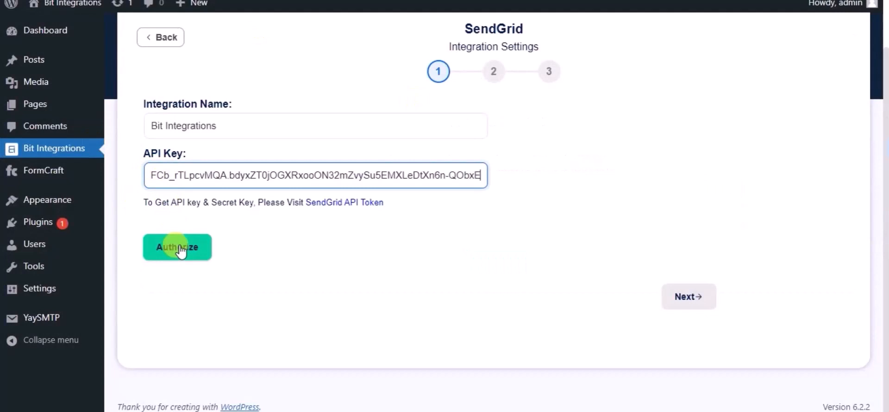
- Authorize SendGrid with the pasted API key and advance to field mapping
{"action": "left_click", "coordinate": [177, 248]}
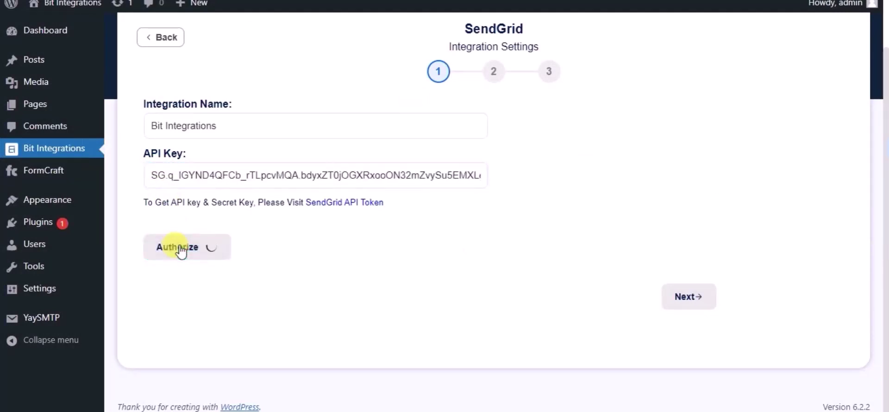
{"action": "left_click", "coordinate": [187, 247]}
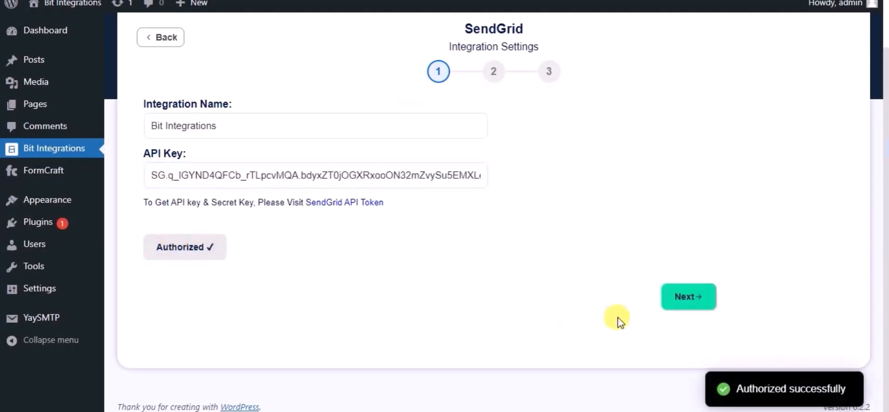
{"action": "left_click", "coordinate": [688, 296]}
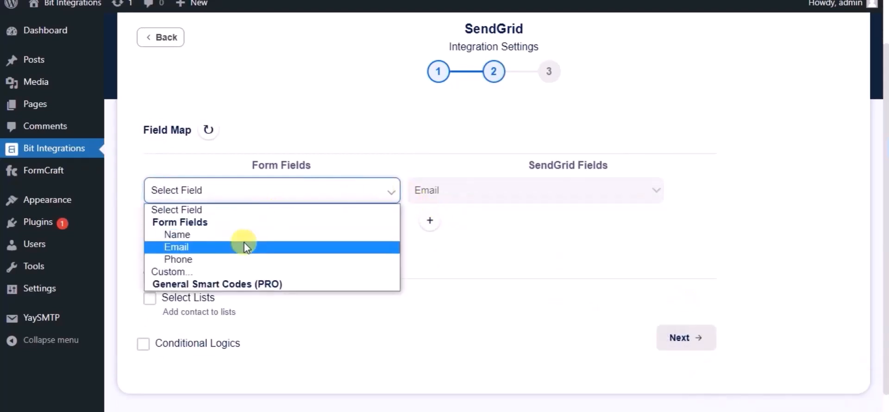
- Map Email to Email, Name to First Name and a new row Phone to Phone Number
{"action": "left_click", "coordinate": [176, 247]}
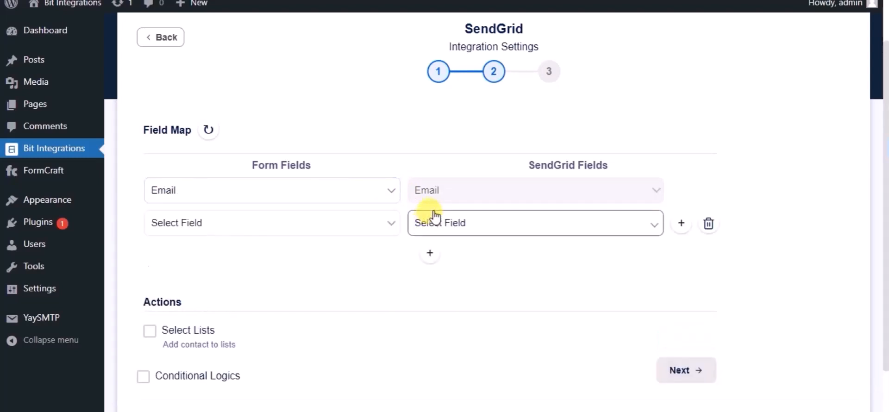
{"action": "left_click", "coordinate": [534, 223]}
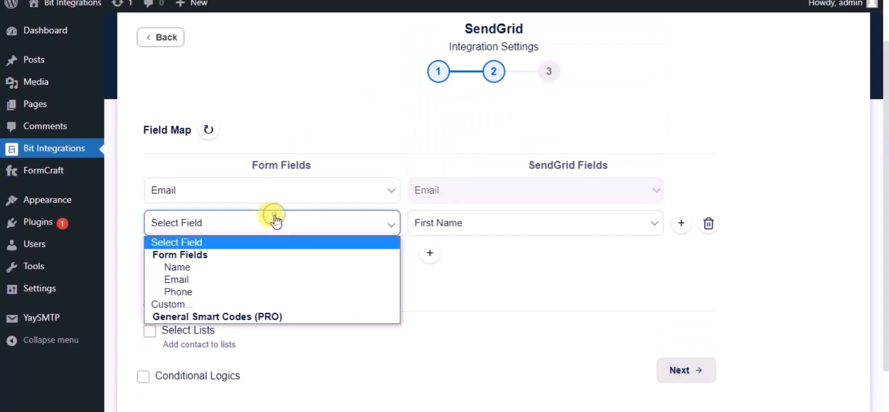
{"action": "left_click", "coordinate": [176, 267]}
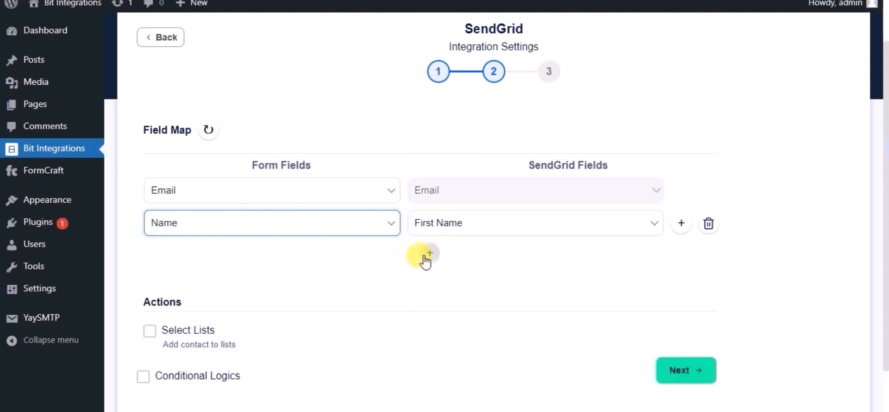
{"action": "left_click", "coordinate": [425, 259]}
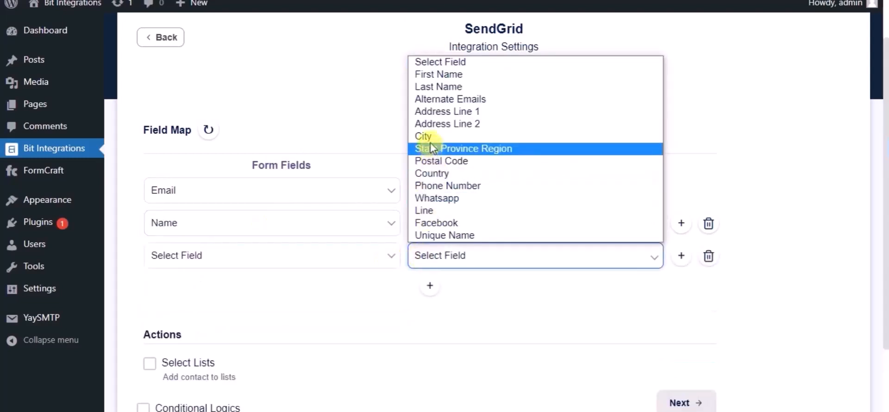
{"action": "mouse_move", "coordinate": [448, 185]}
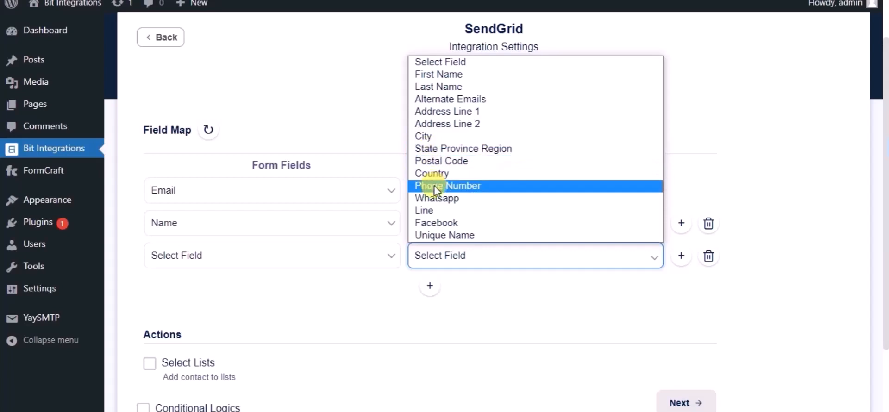
{"action": "left_click", "coordinate": [448, 185]}
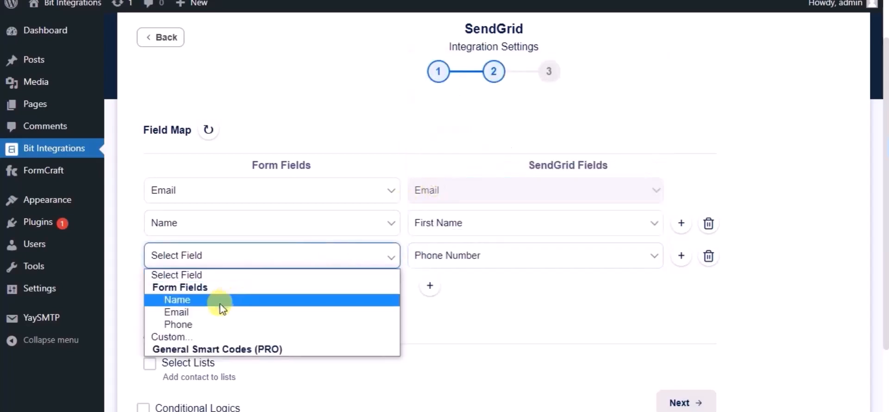
{"action": "left_click", "coordinate": [178, 324]}
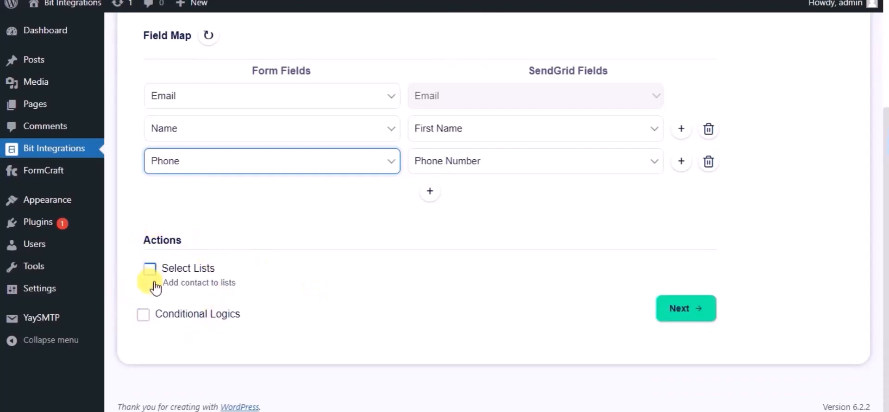
{"action": "mouse_move", "coordinate": [184, 298]}
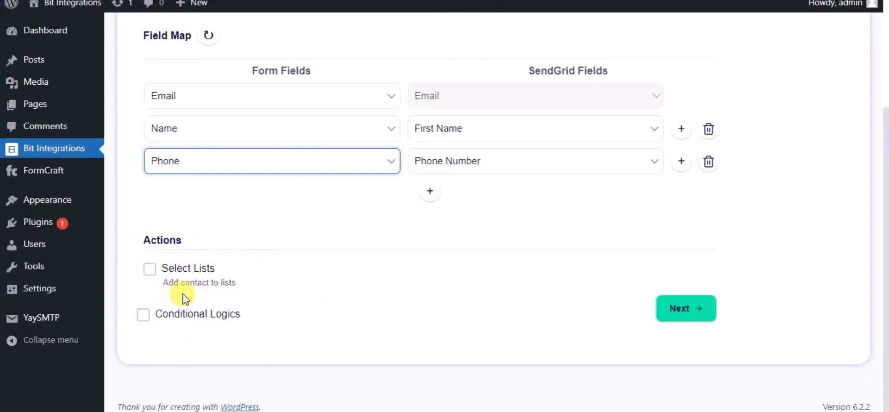
- Finish and save the SendGrid integration
{"action": "left_click", "coordinate": [686, 308]}
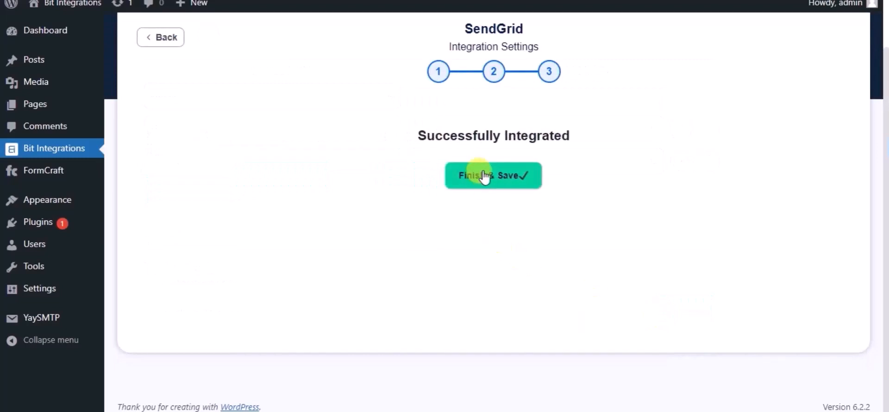
{"action": "left_click", "coordinate": [493, 175]}
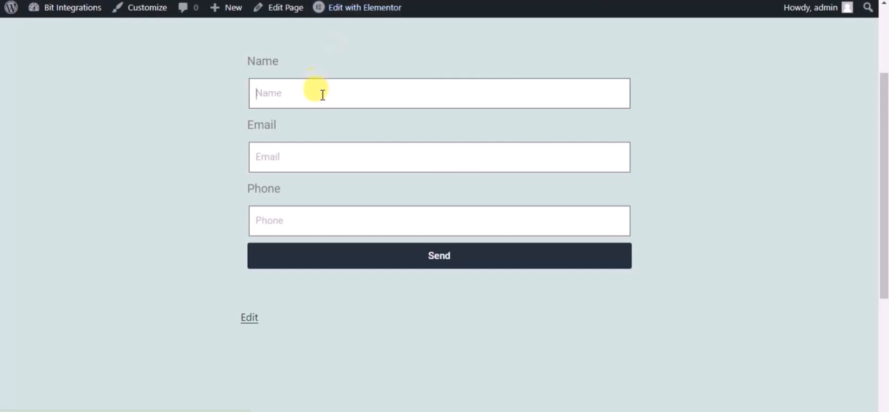
- Submit the live form with name 'Bit Integrations', a support@ test email and phone 444555666
{"action": "type", "text": "Bit In"}
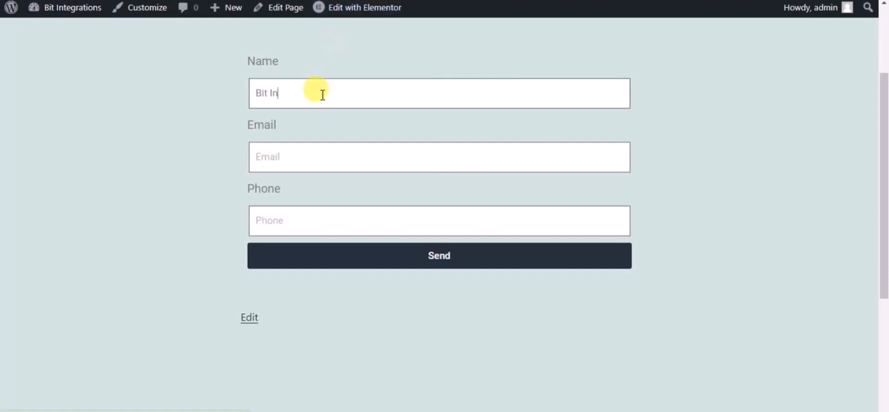
{"action": "type", "text": "tegr"}
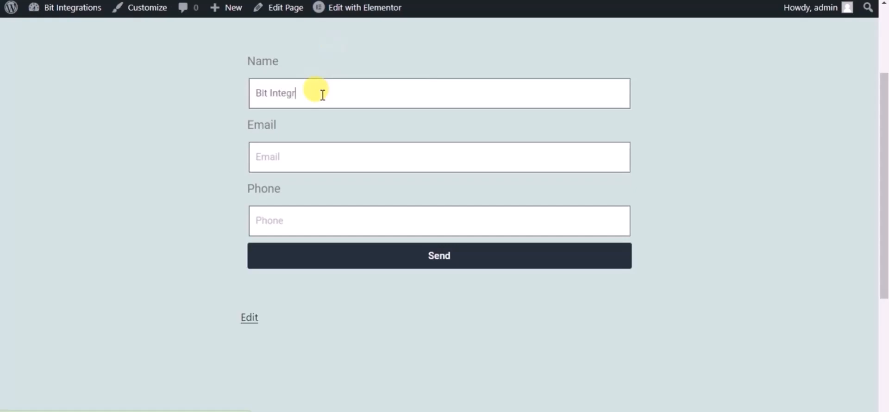
{"action": "type", "text": "ations"}
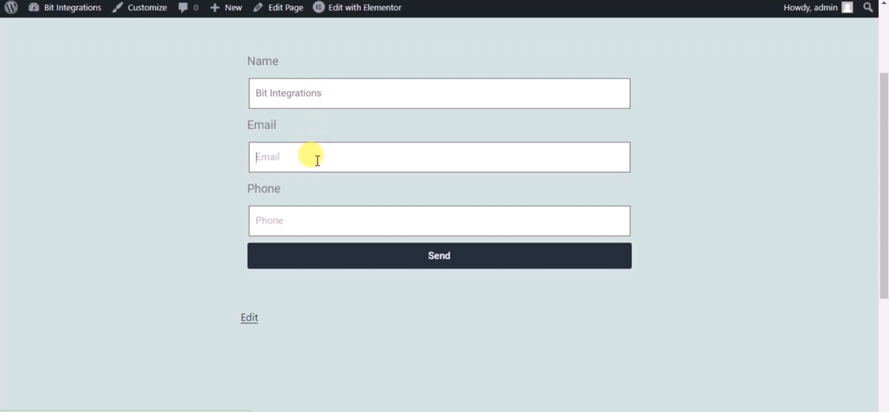
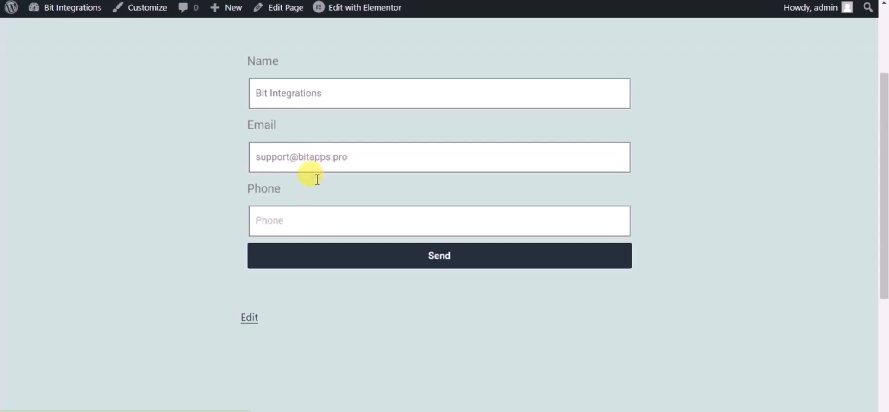
{"action": "type", "text": "4"}
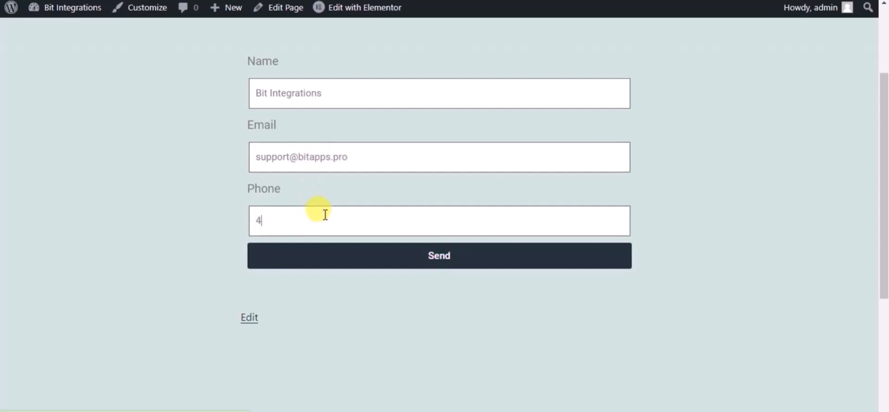
{"action": "type", "text": "44555666"}
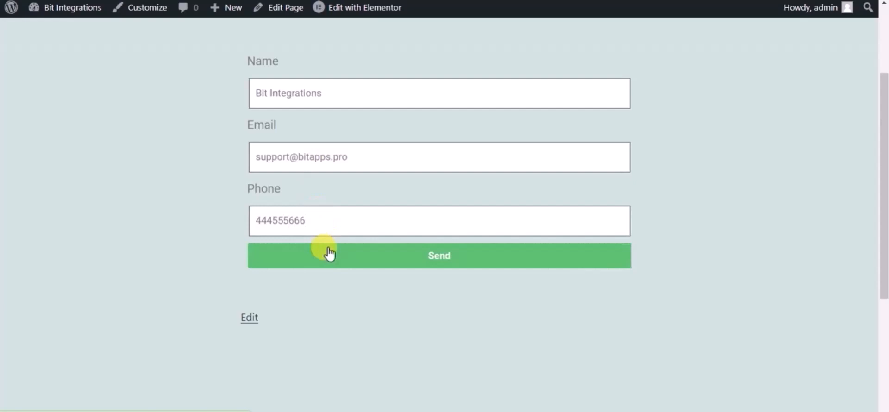
{"action": "left_click", "coordinate": [439, 255]}
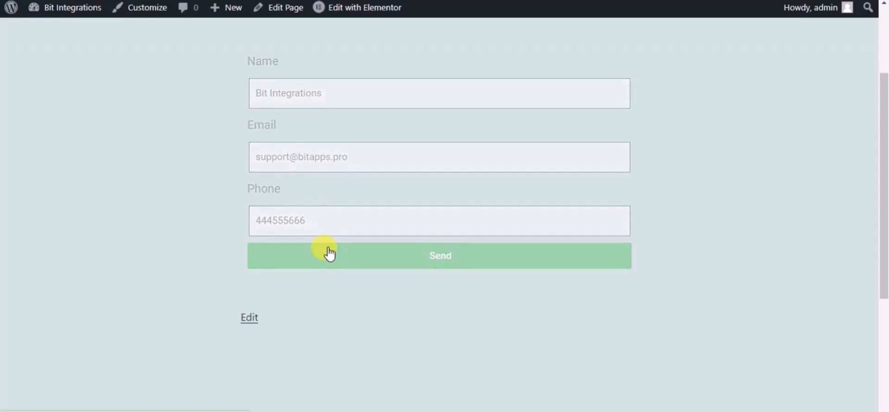
{"action": "left_click", "coordinate": [439, 255]}
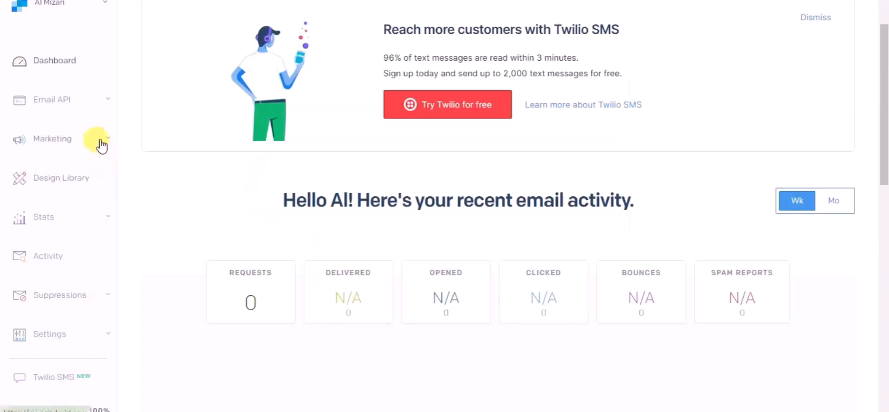
- Navigate Marketing > Contacts to the All Contacts list holding one contact
{"action": "left_click", "coordinate": [52, 139]}
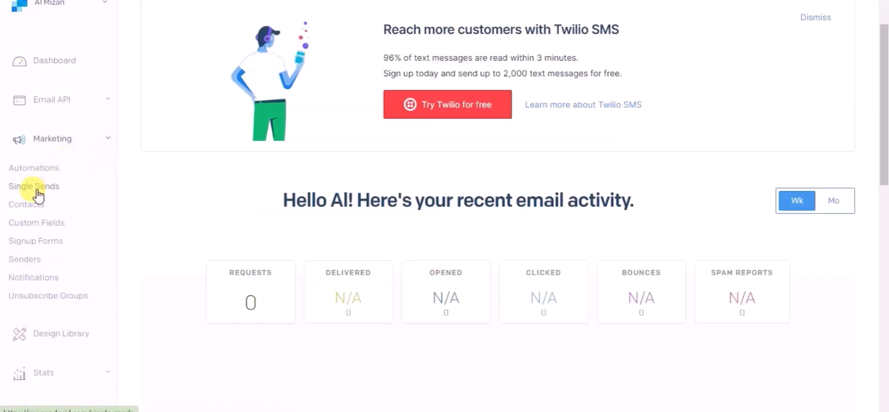
{"action": "mouse_move", "coordinate": [29, 205]}
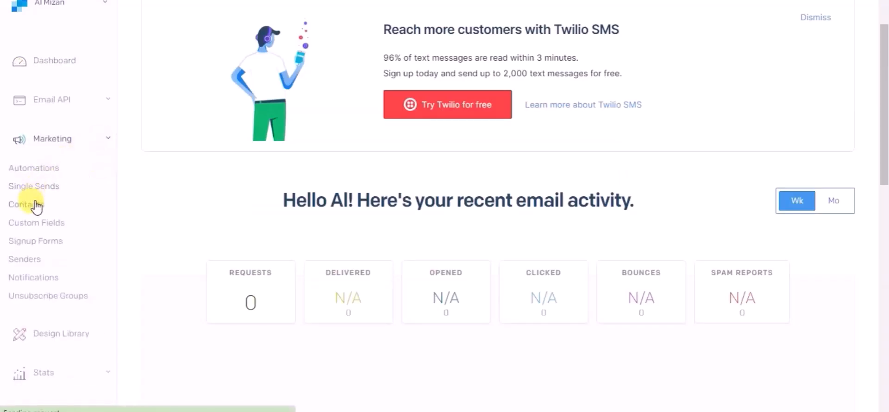
{"action": "left_click", "coordinate": [26, 203]}
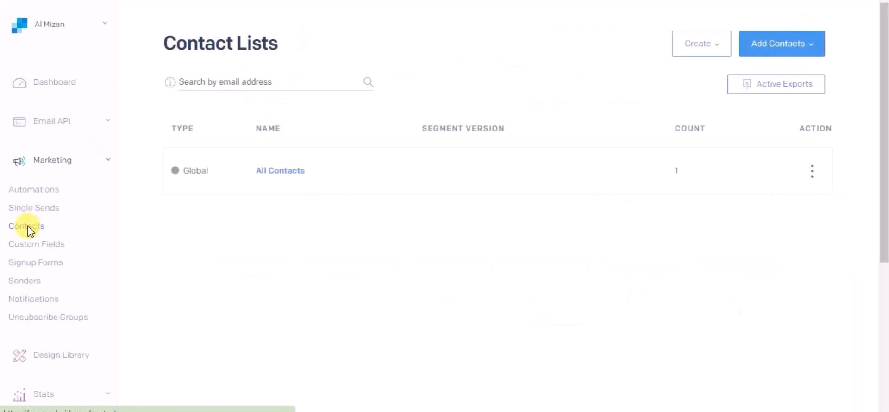
{"action": "left_click", "coordinate": [280, 171]}
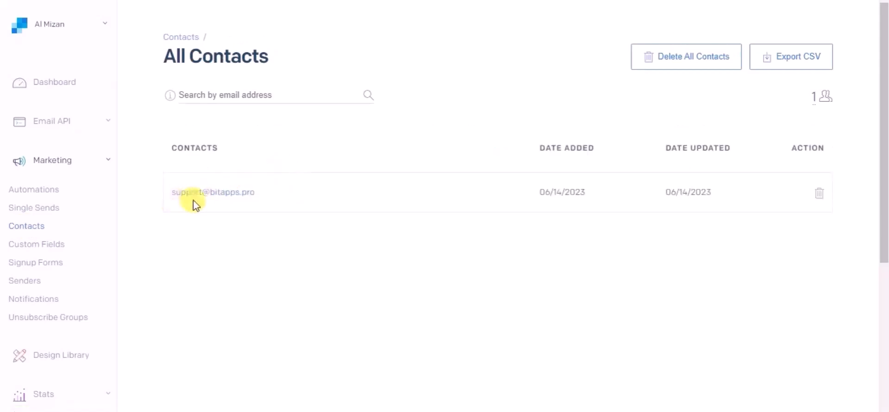
{"action": "mouse_move", "coordinate": [214, 206]}
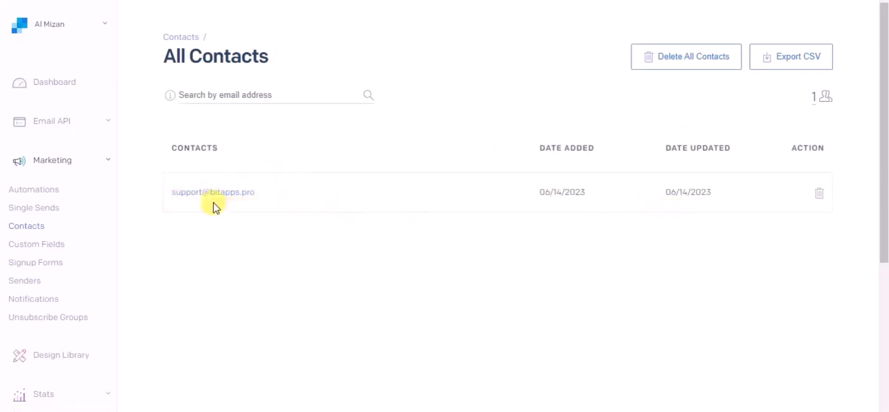
- View the new contact's details showing First Name 'Bit Integrations' and the submitted email
{"action": "left_click", "coordinate": [213, 193]}
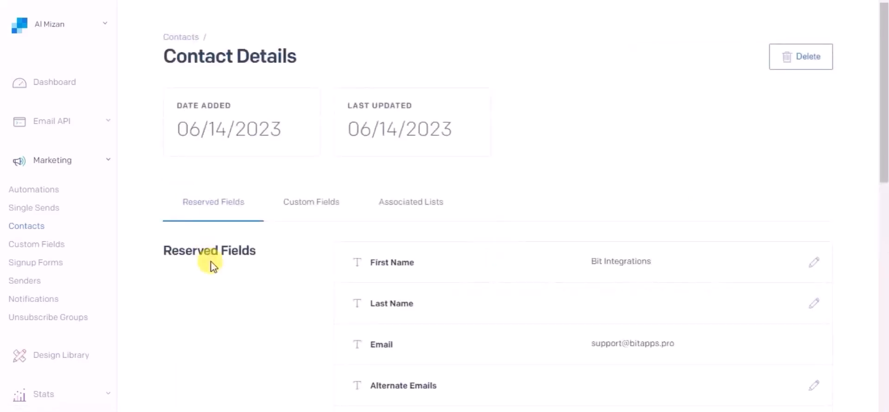
{"action": "scroll", "scroll_direction": "down", "scroll_amount": 3}
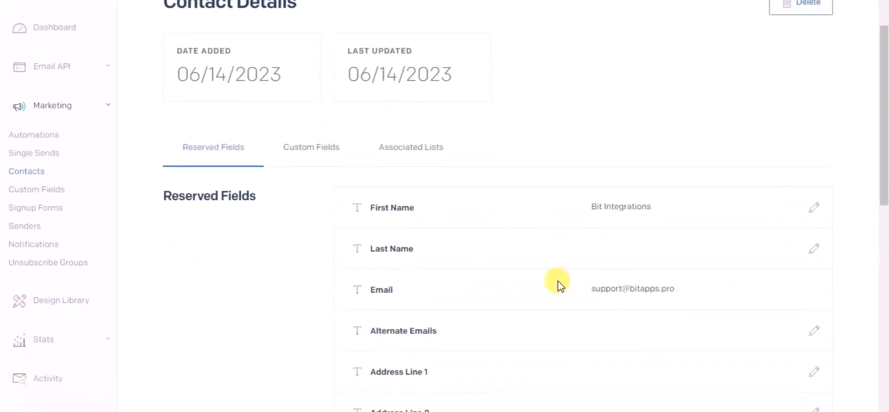